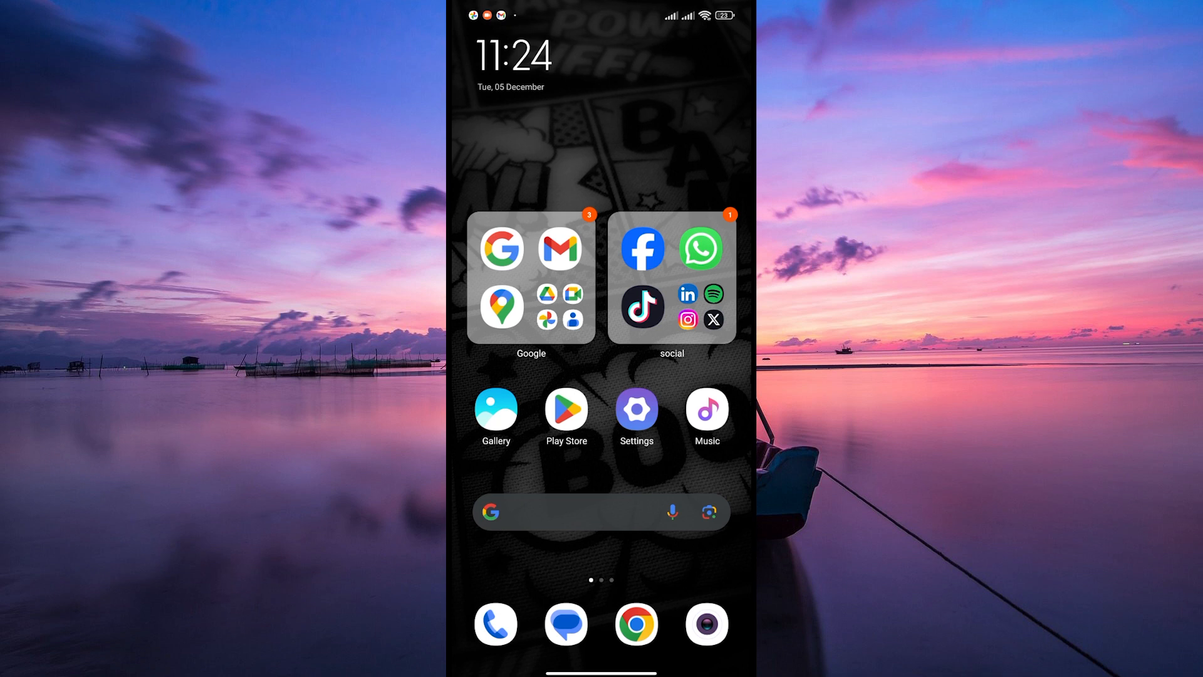
- Swipe left across two home-screen pages to reach the page holding the Temu icon
scroll("left", 3)
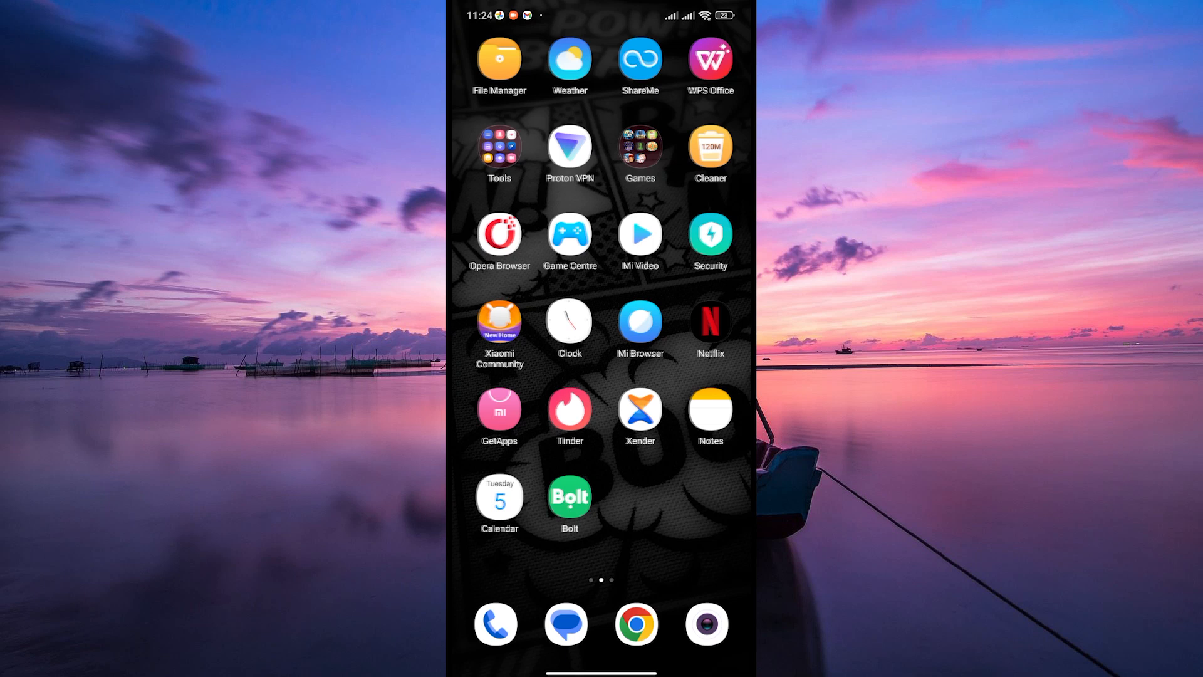
scroll("left", 3)
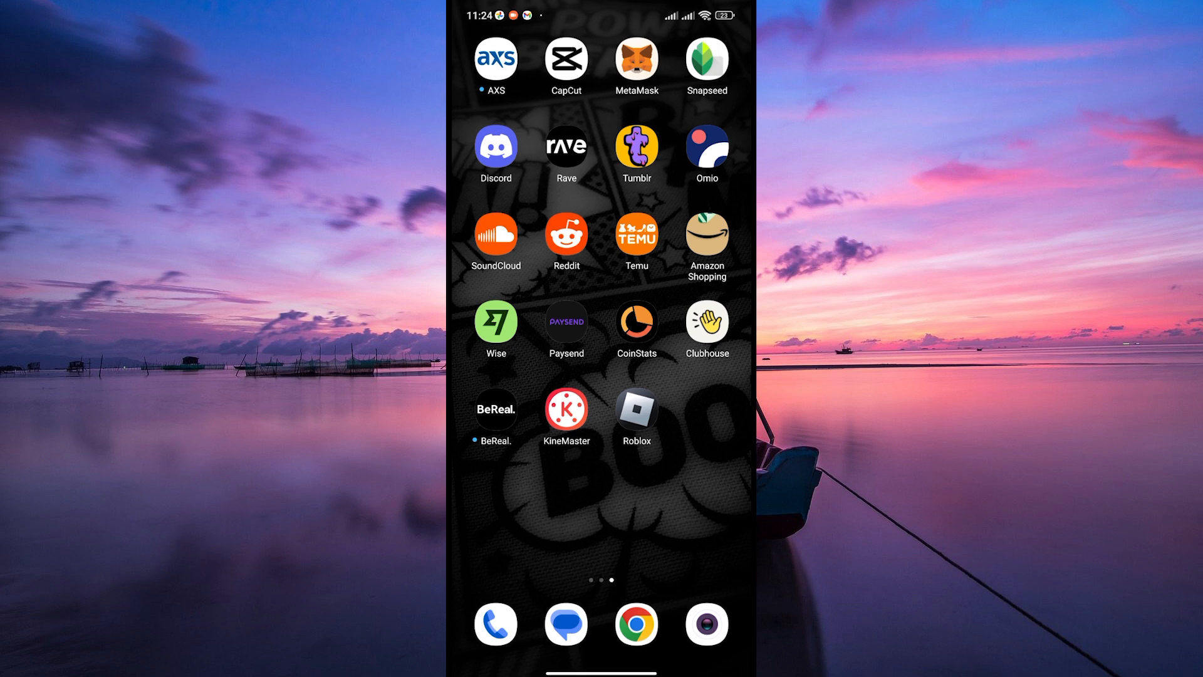
- Launch Temu, go to the You account page and enter Coupons & offers
left_click(636, 236)
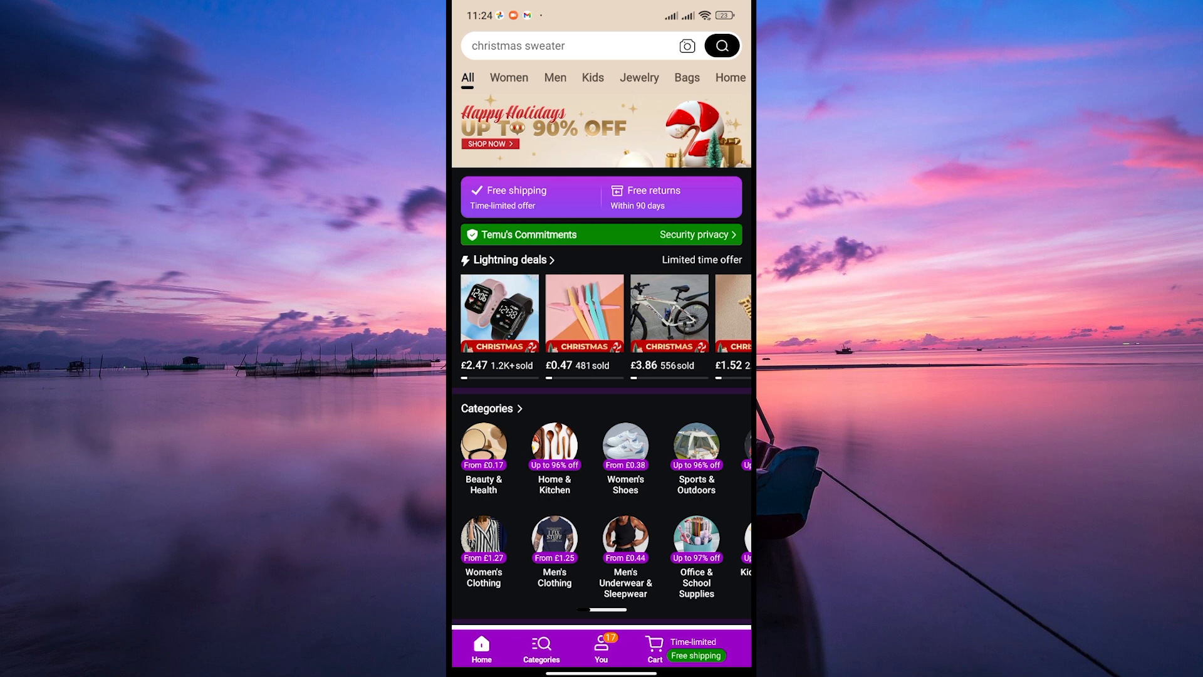
left_click(601, 649)
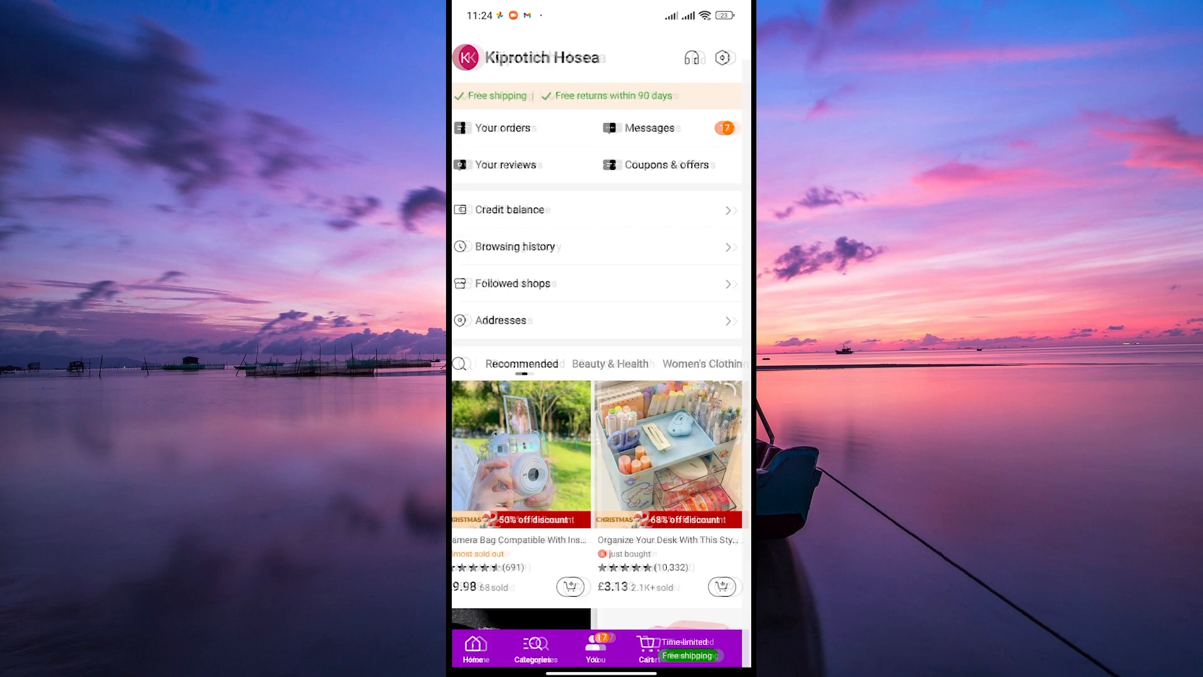
left_click(666, 164)
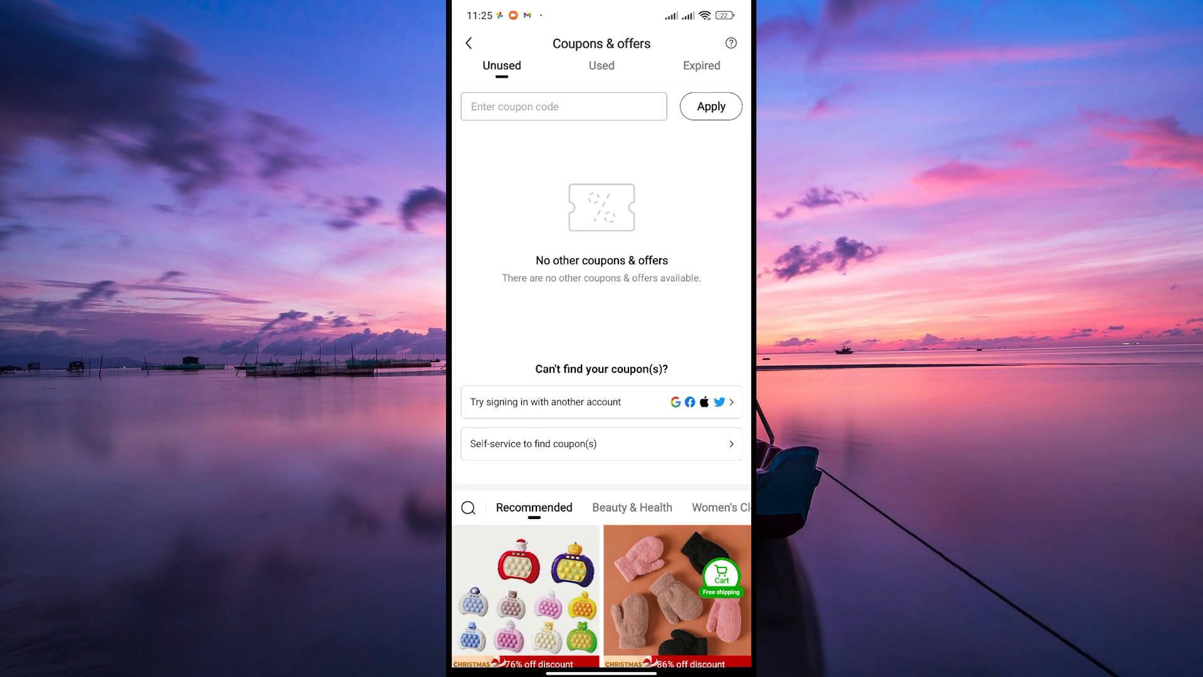
- Scroll the Coupons & offers page to reveal missing-coupon help and recommended products
scroll("down", 3)
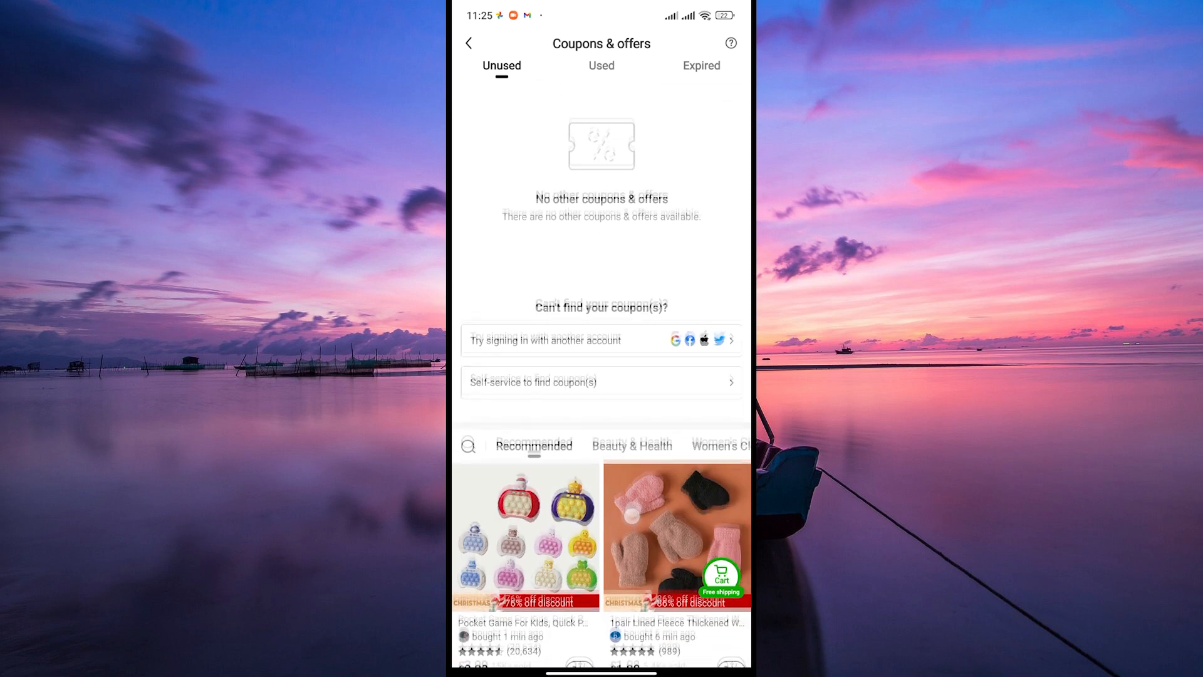